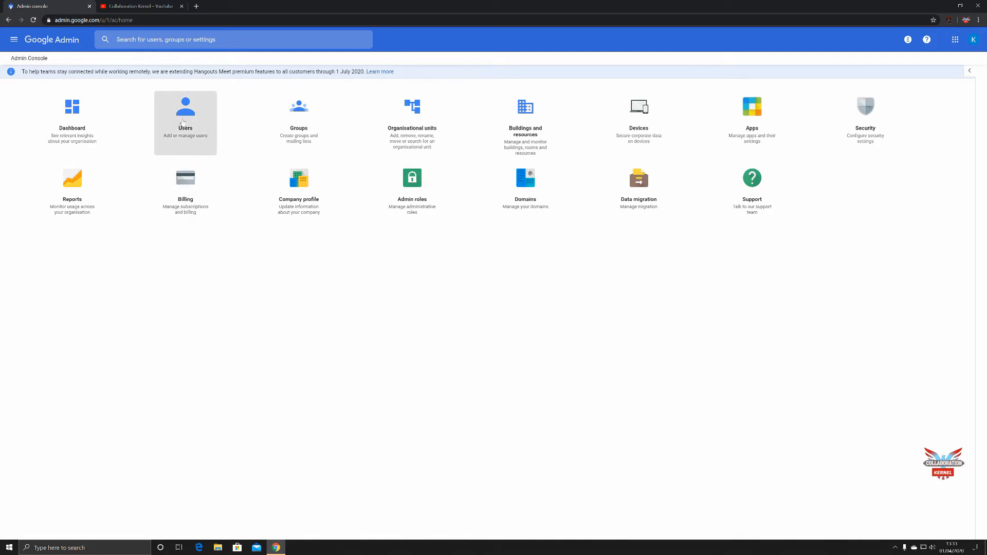
Open the Users list from the Admin console home page.
click(185, 116)
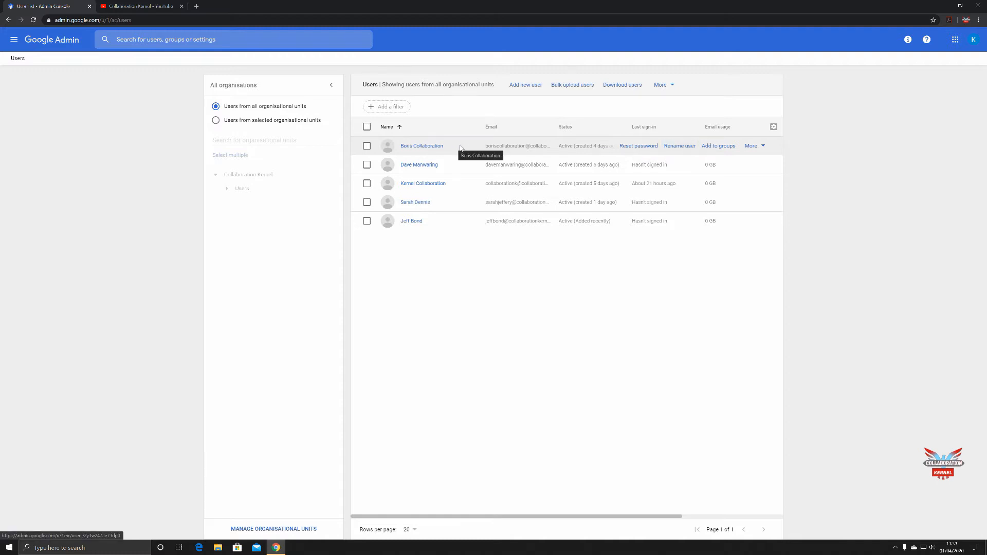
mouse_move(637, 145)
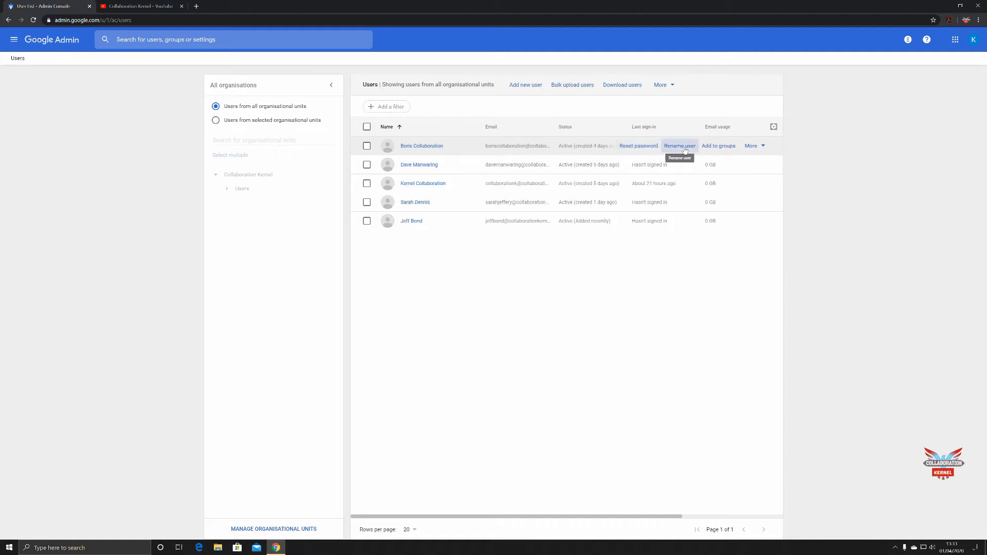
mouse_move(750, 145)
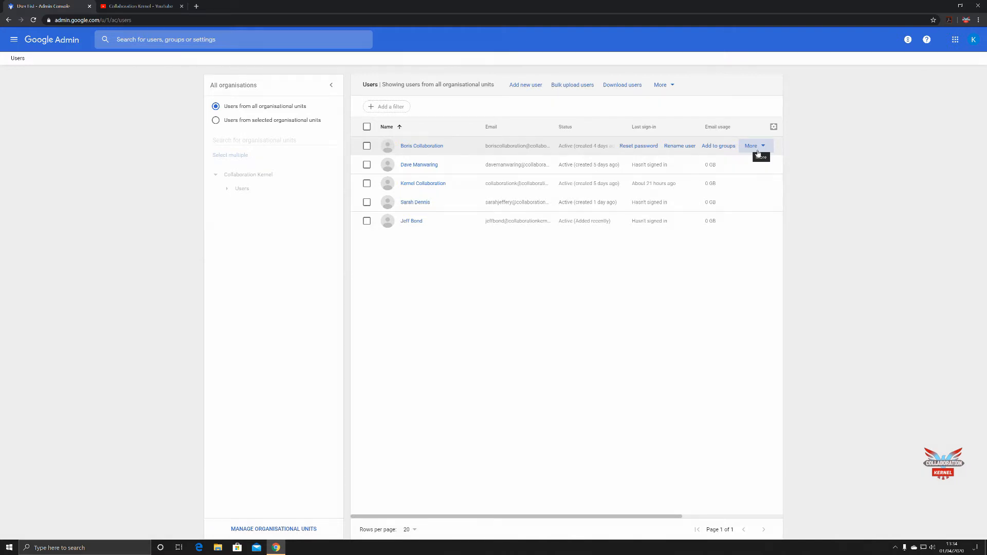
mouse_move(638, 145)
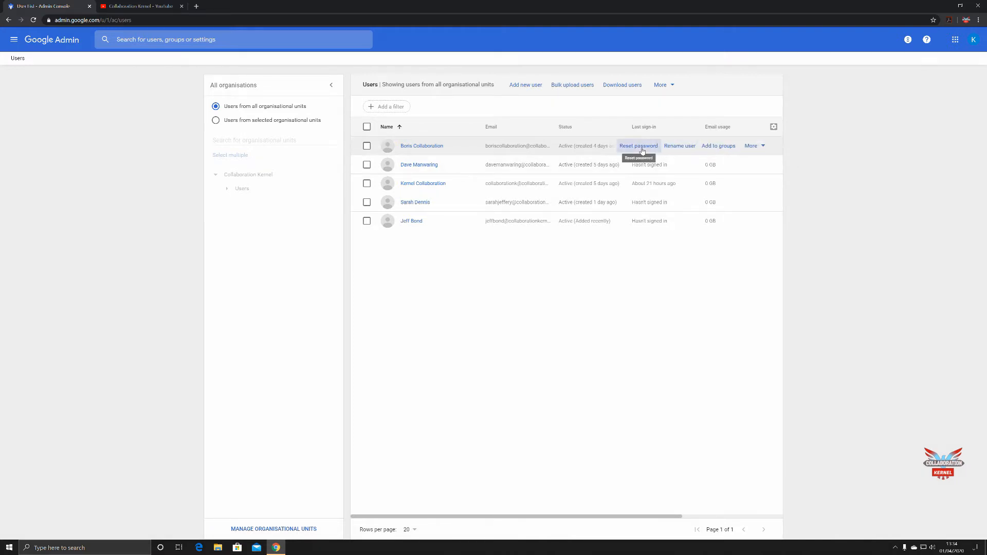
Show the More actions menu for the Boris Collaboration account row.
click(753, 145)
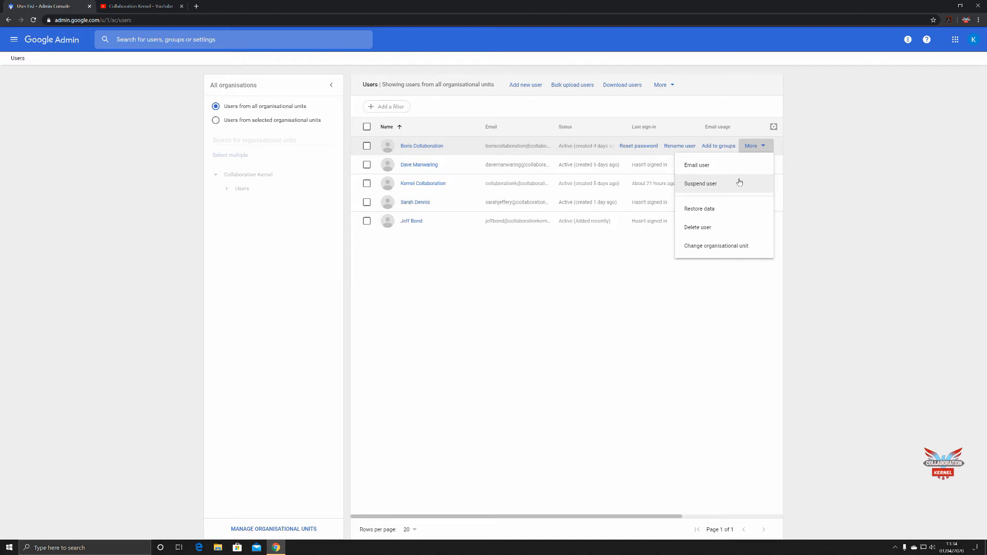
mouse_move(711, 228)
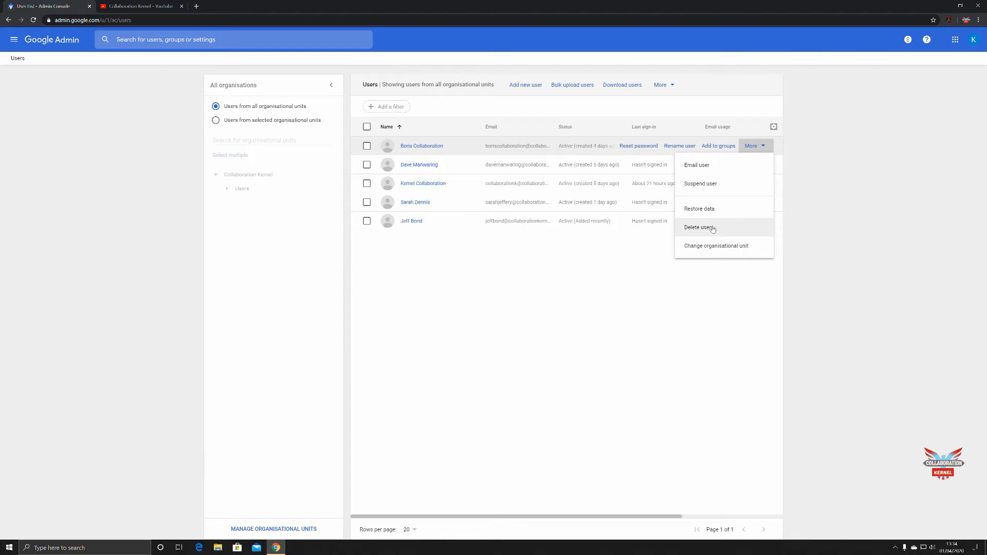
Start Delete user for Boris Collaboration and search 'coll' in the Transfer to field.
click(698, 227)
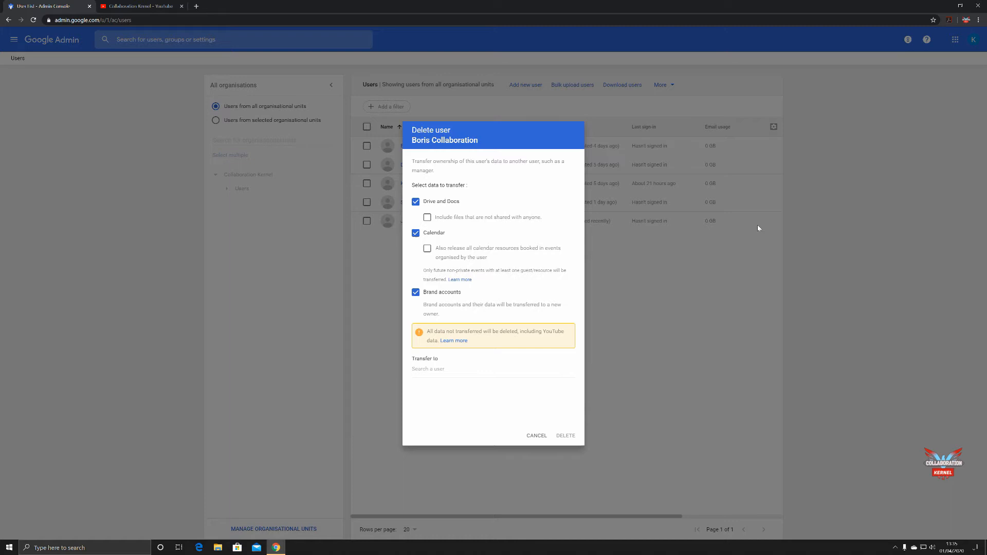
mouse_move(773, 279)
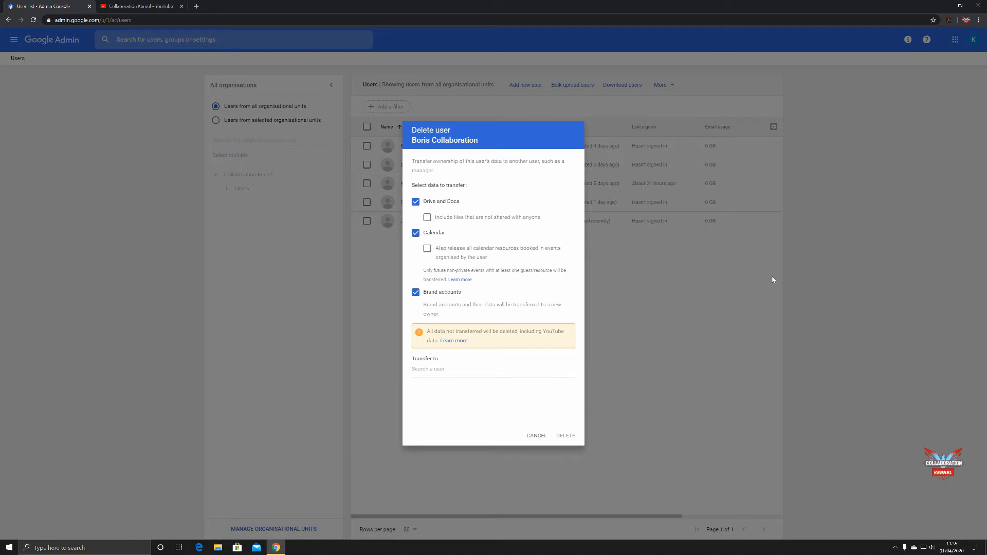
click(492, 369)
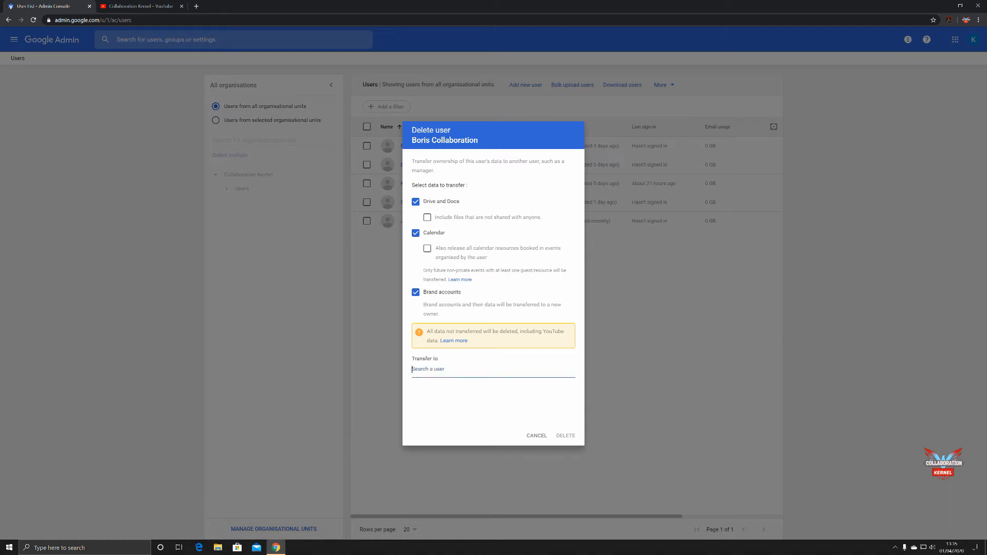
text(collaboratio)
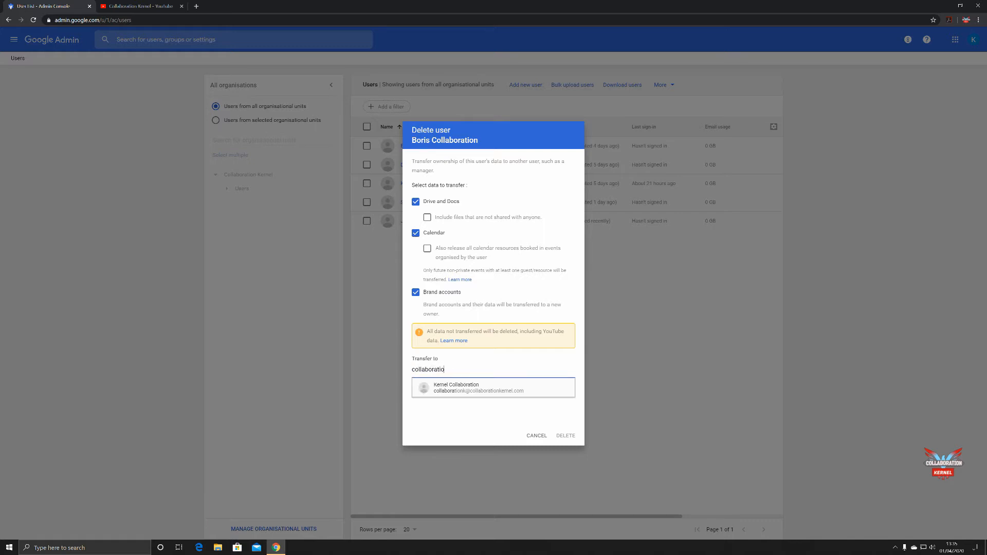
Set Kernel Collaboration as recipient, including unshared files and releasing calendar resources.
click(493, 387)
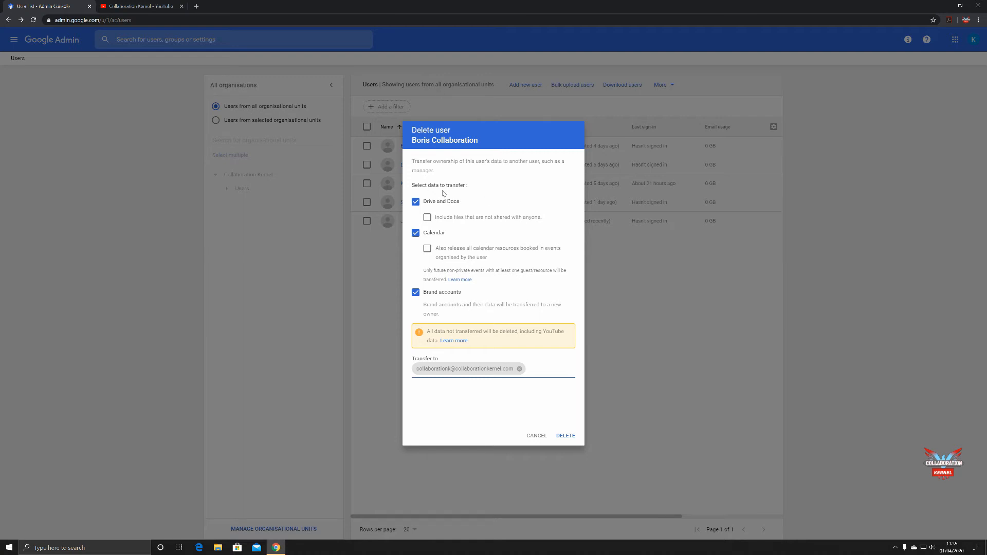
mouse_move(475, 281)
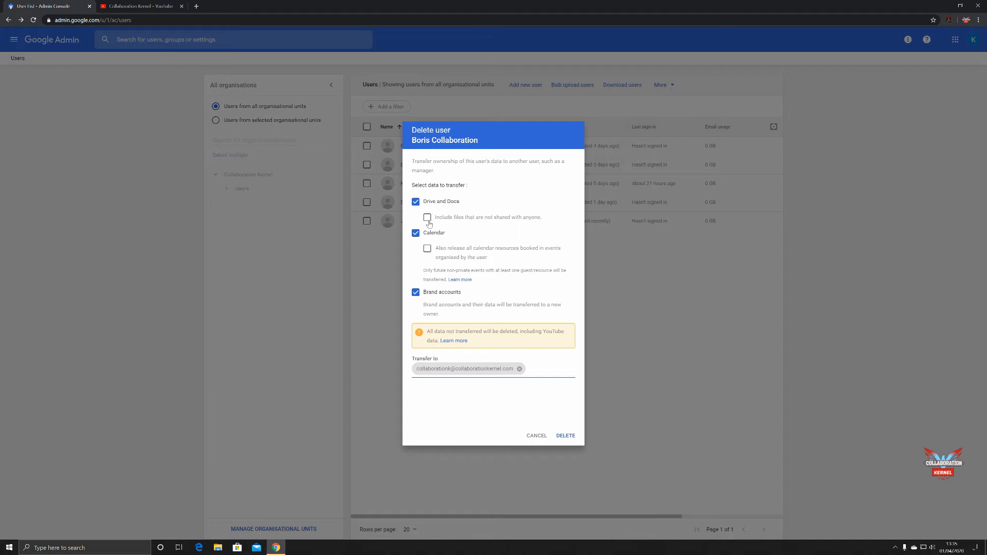
click(428, 217)
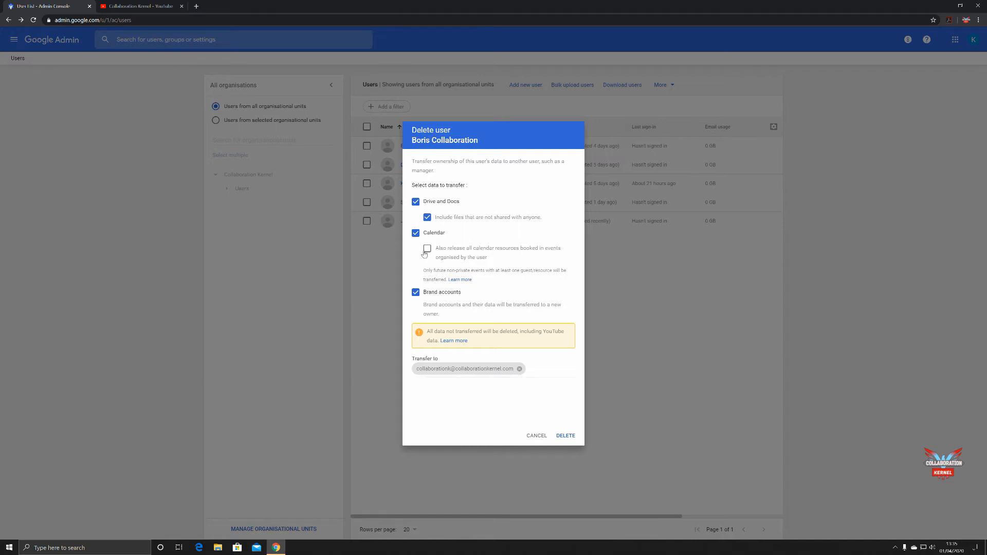
click(426, 249)
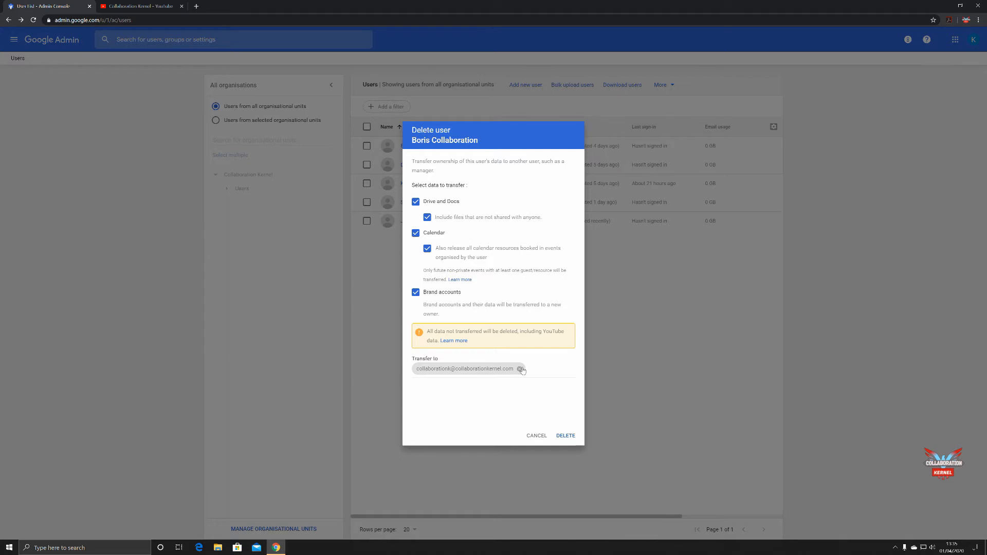
mouse_move(459, 347)
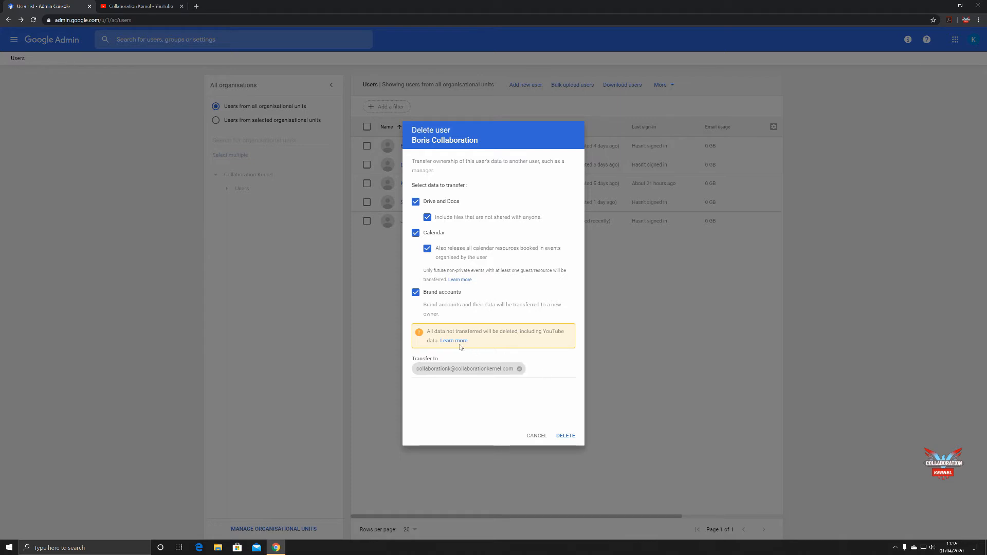
mouse_move(453, 341)
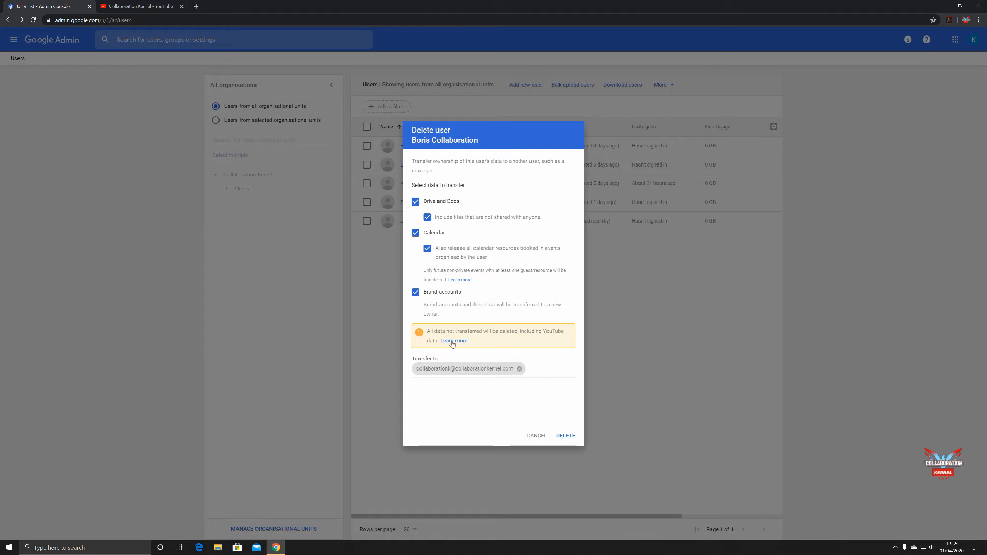
Follow Learn more to the 'Delete a user from your organization' help article.
click(454, 340)
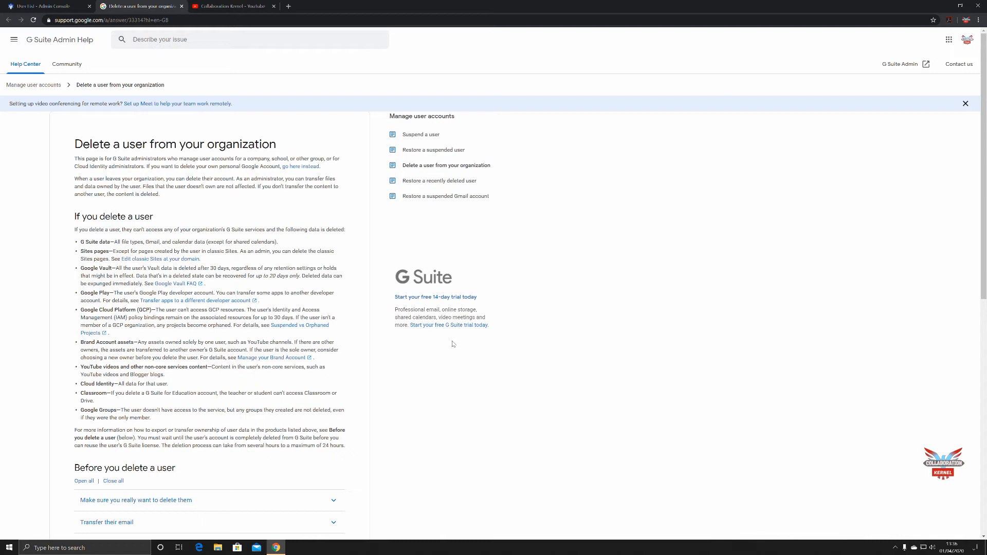
scroll(down, 3)
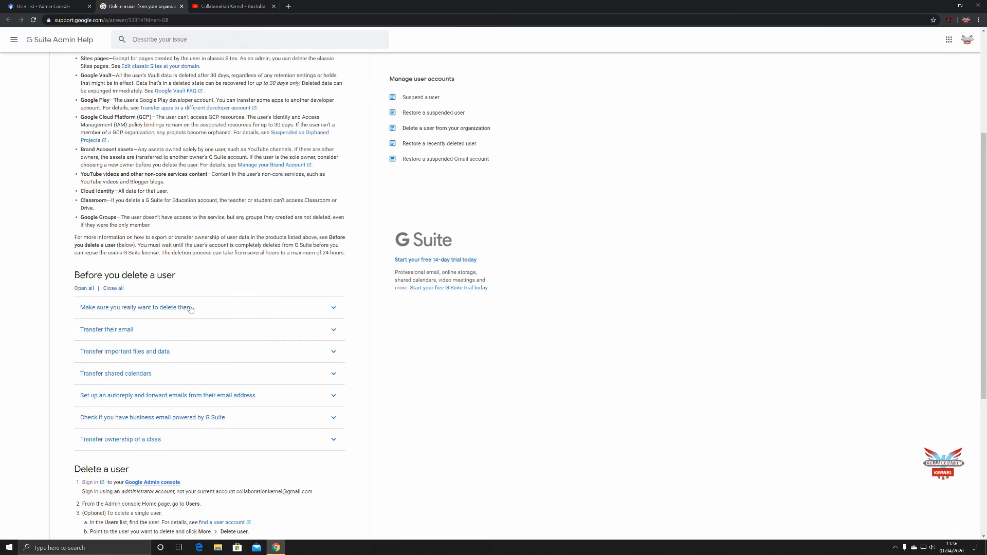
Expand the 'Make sure you really want to delete them' advice section.
click(136, 308)
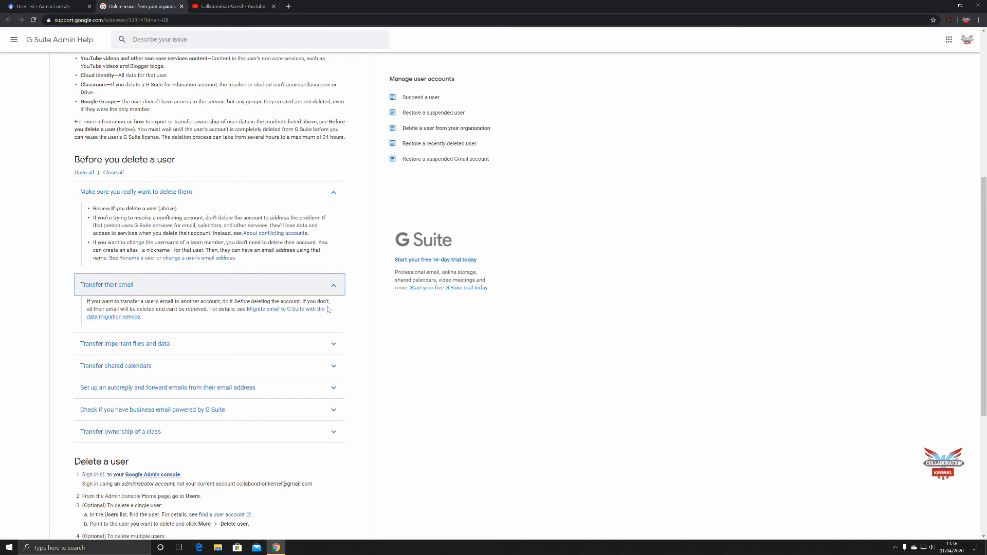
mouse_move(329, 309)
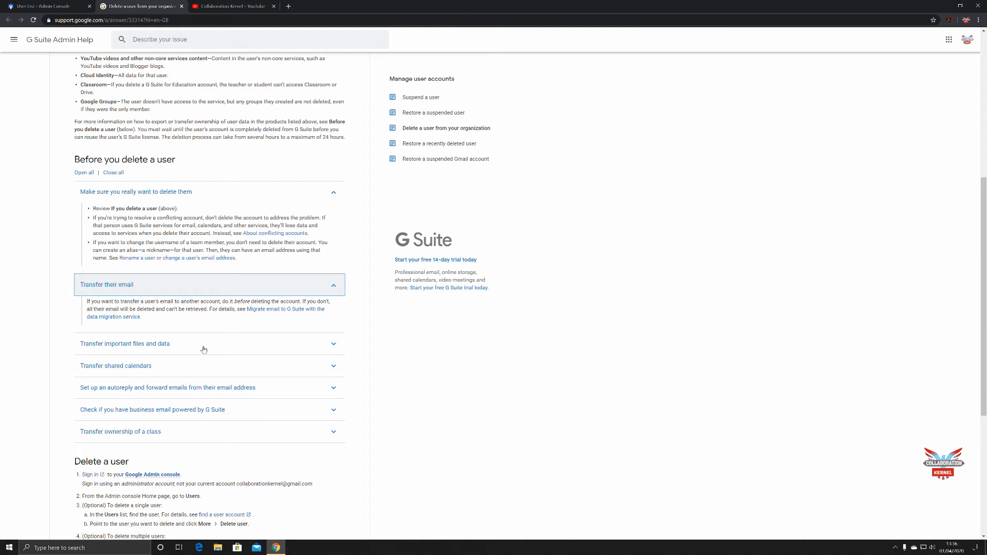
mouse_move(269, 371)
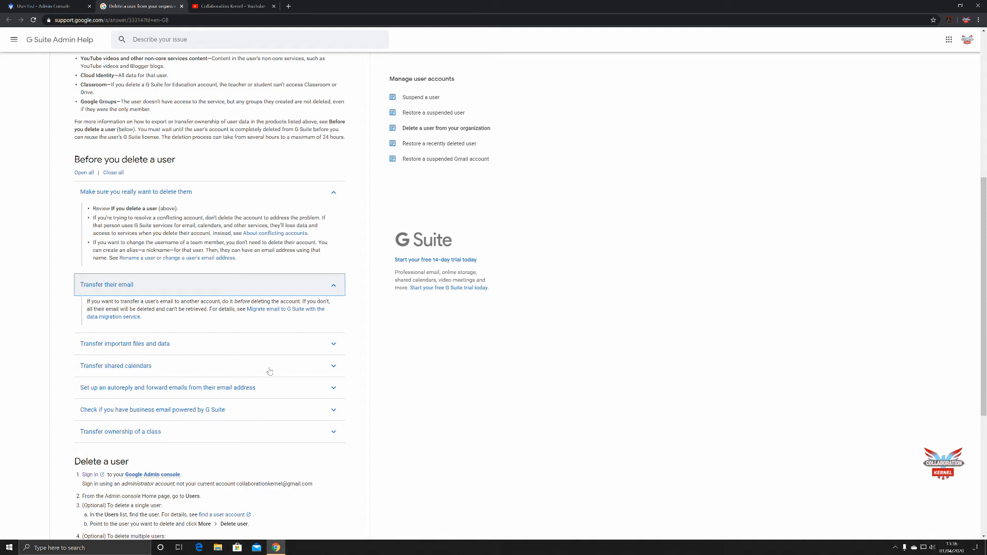
mouse_move(245, 392)
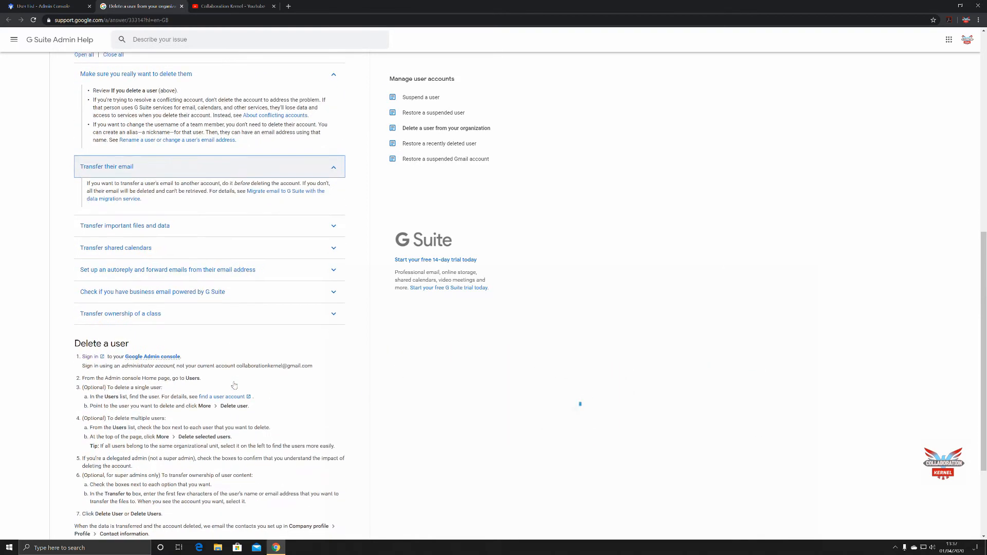
scroll(down, 3)
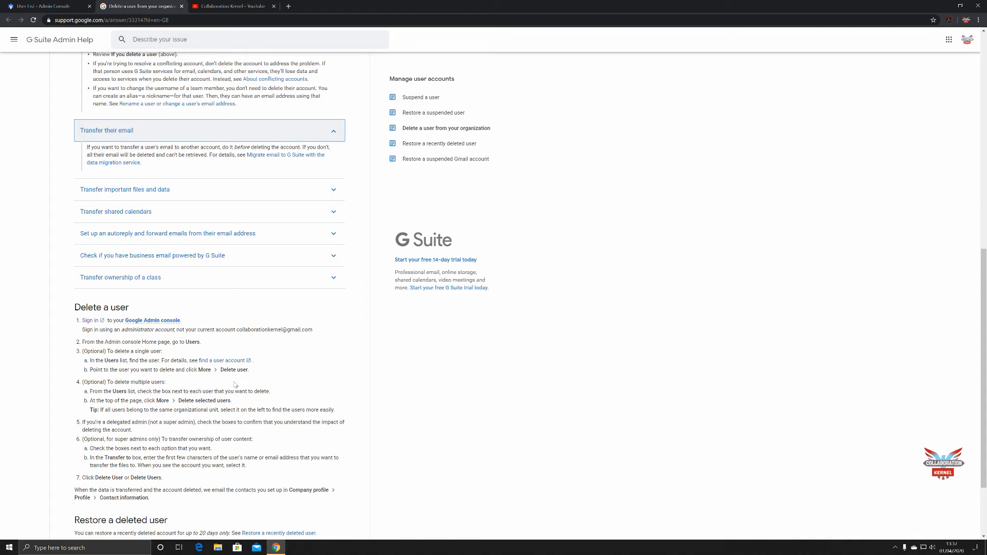
scroll(down, 3)
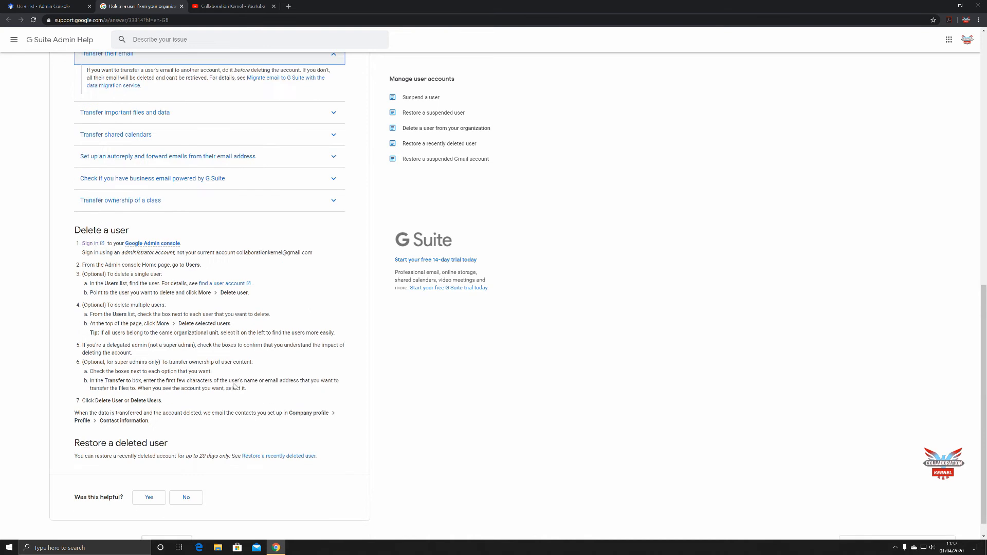
scroll(down, 3)
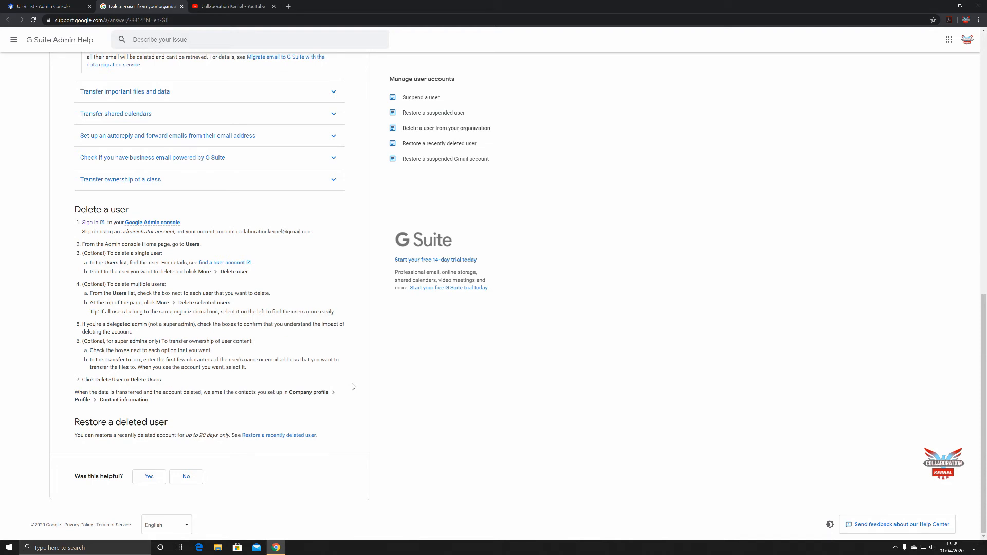
mouse_move(279, 435)
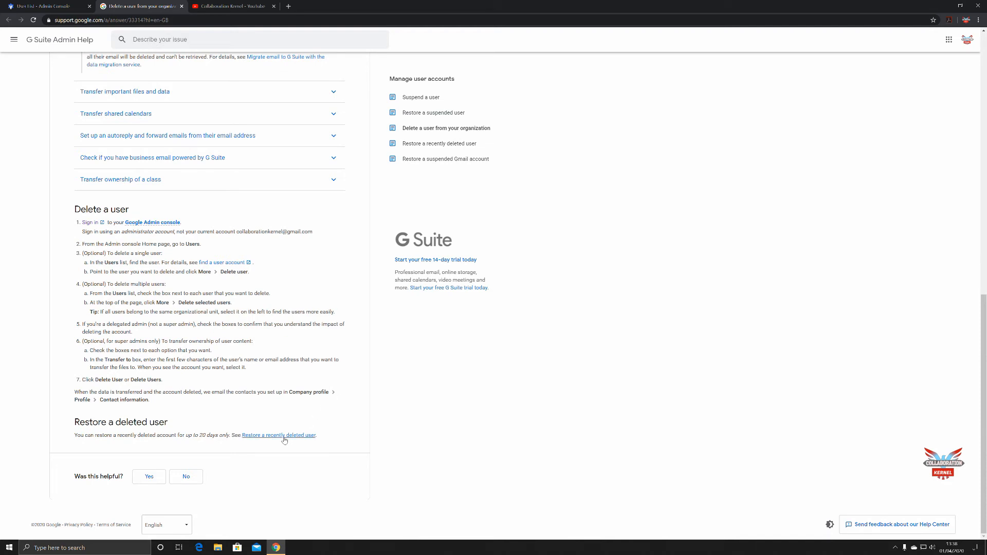
Read through the 'Restore a recently deleted user' help article.
click(278, 435)
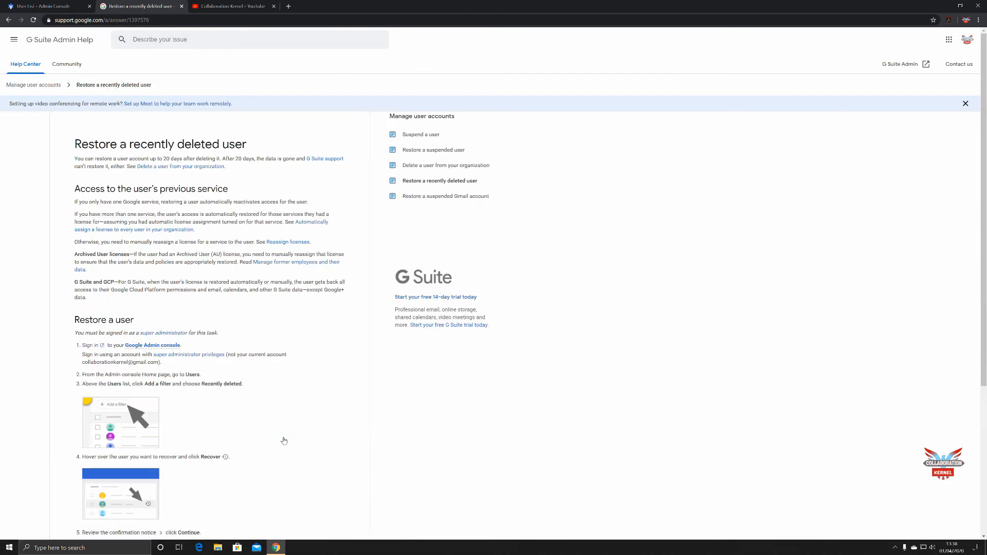
scroll(down, 3)
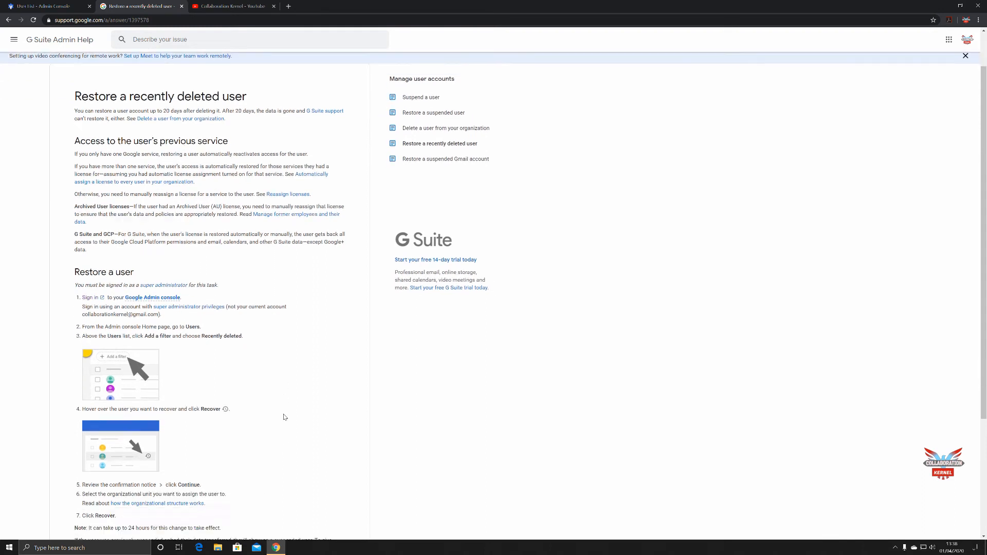
scroll(down, 3)
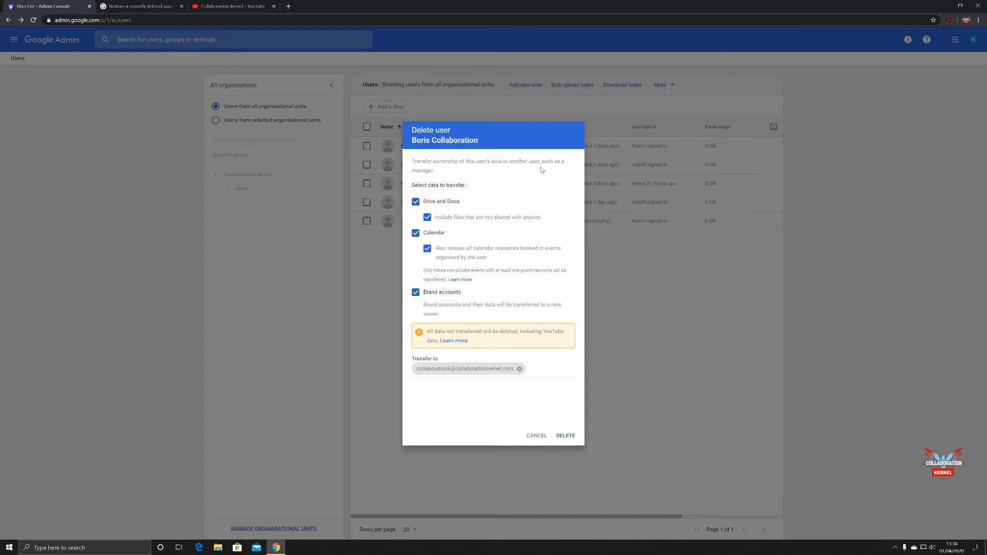
mouse_move(530, 361)
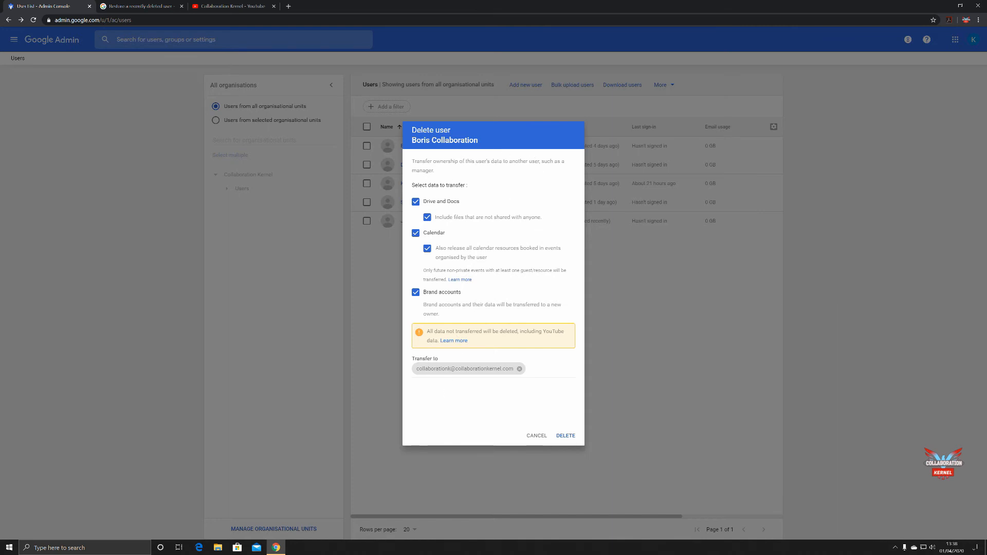
mouse_move(456, 390)
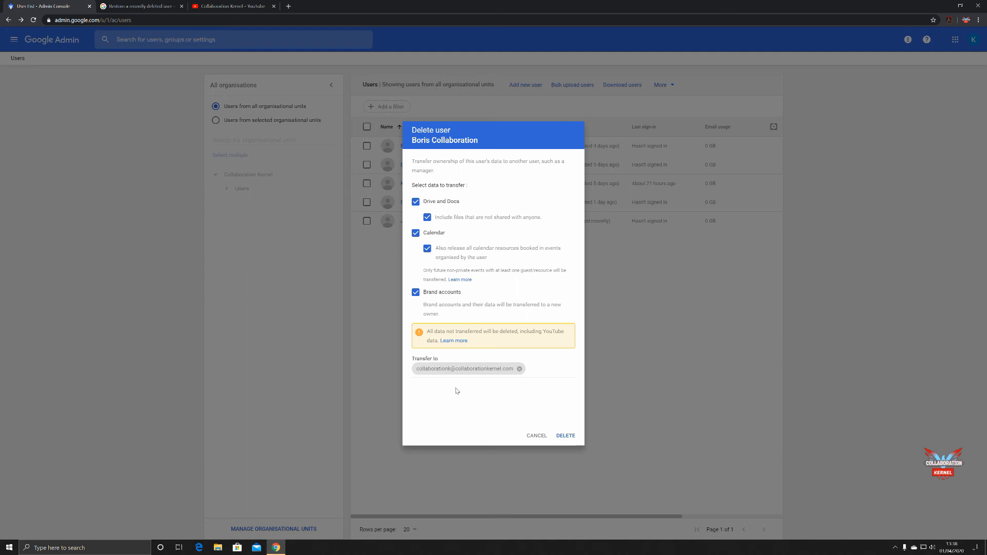
Confirm DELETE for Boris Collaboration with all data transferring to Kernel Collaboration.
click(565, 435)
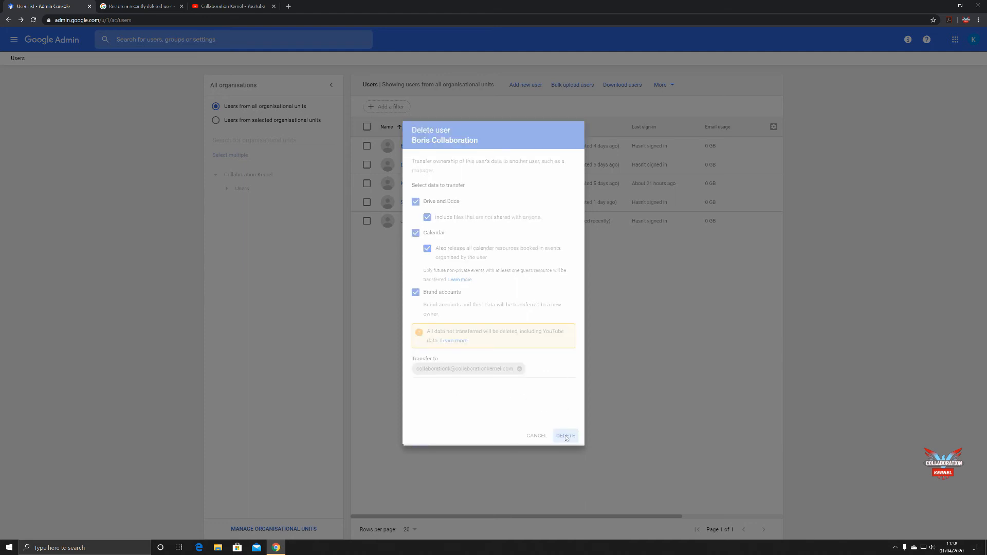
click(564, 435)
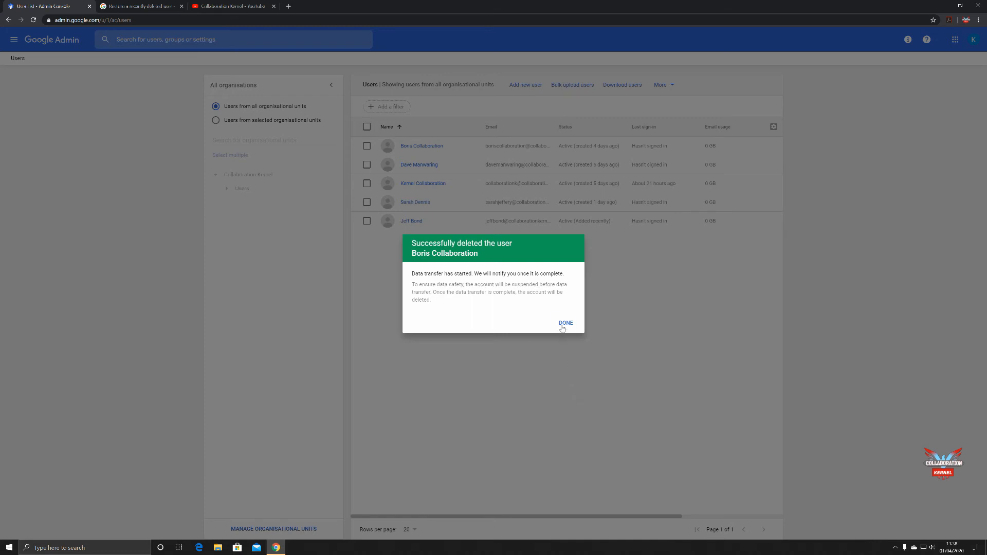
Dismiss the 'Successfully deleted the user' confirmation with DONE.
click(565, 322)
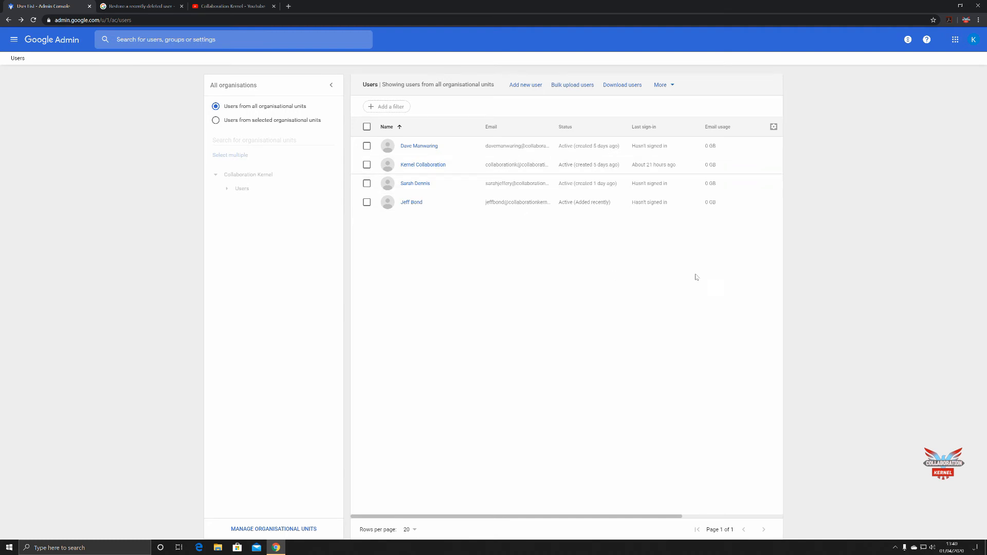
mouse_move(688, 279)
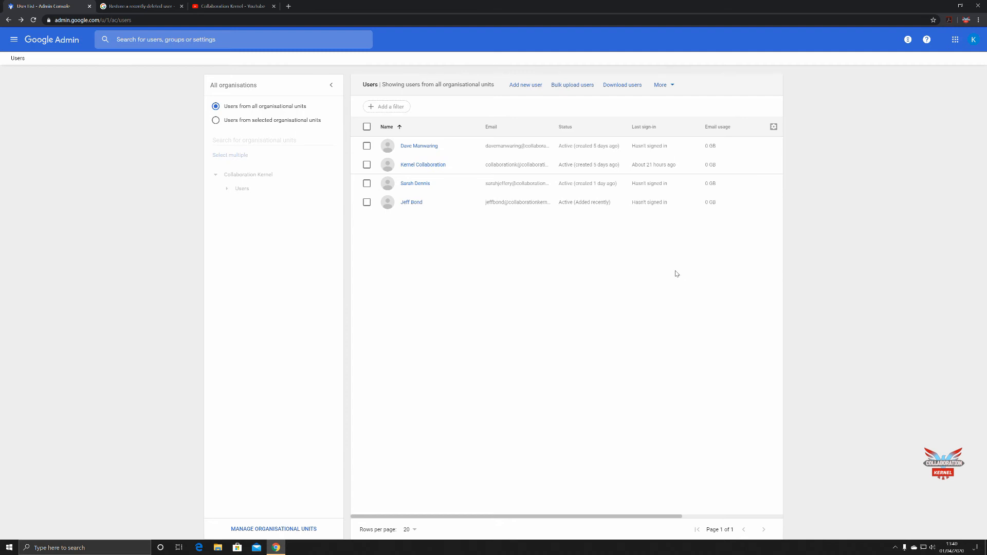
Filter the users list to Recently deleted, showing Boris with 20 days left to recover.
click(385, 105)
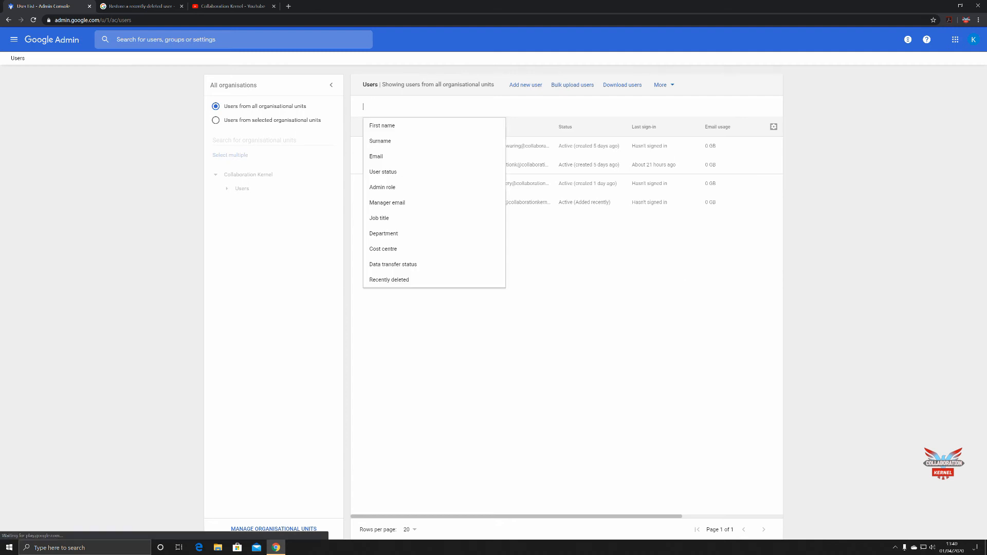
mouse_move(406, 264)
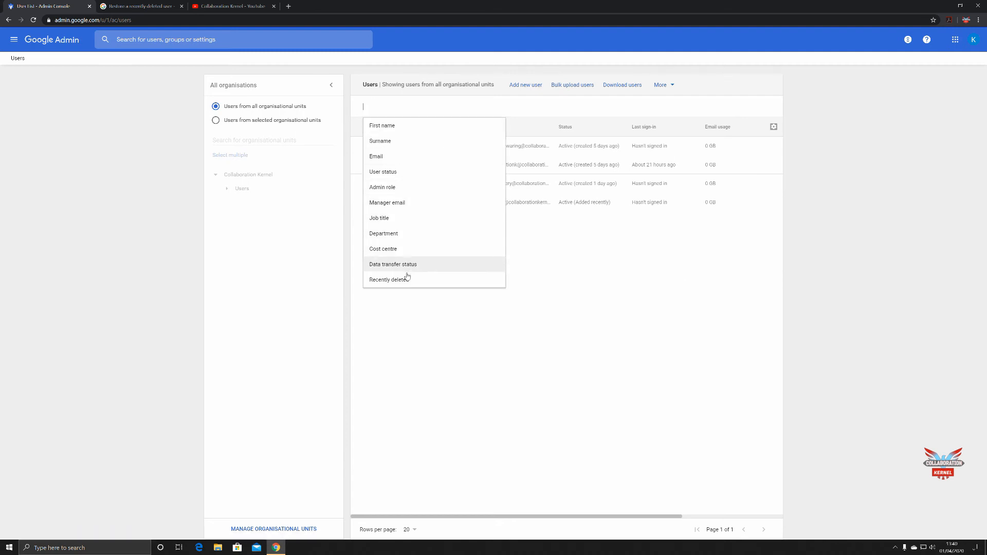
click(389, 279)
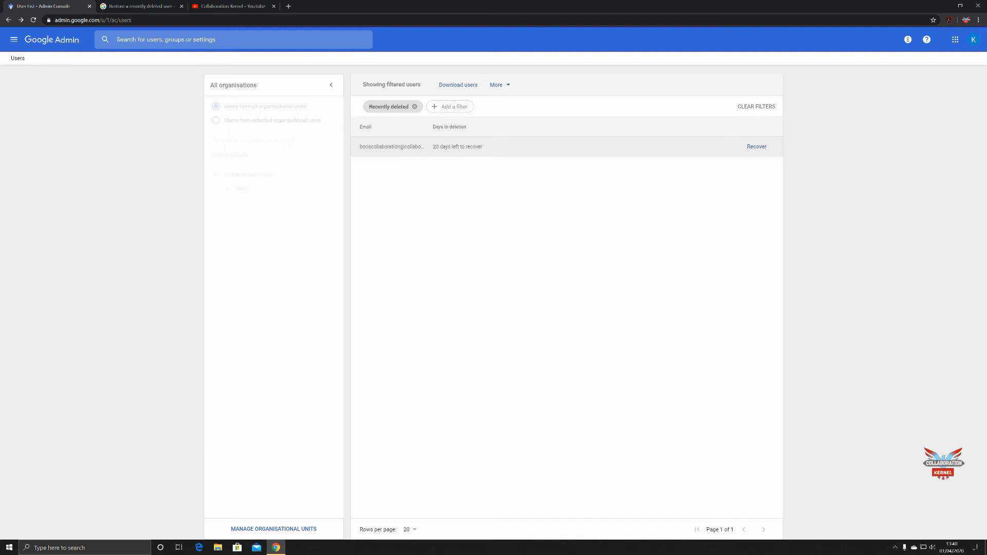
mouse_move(615, 151)
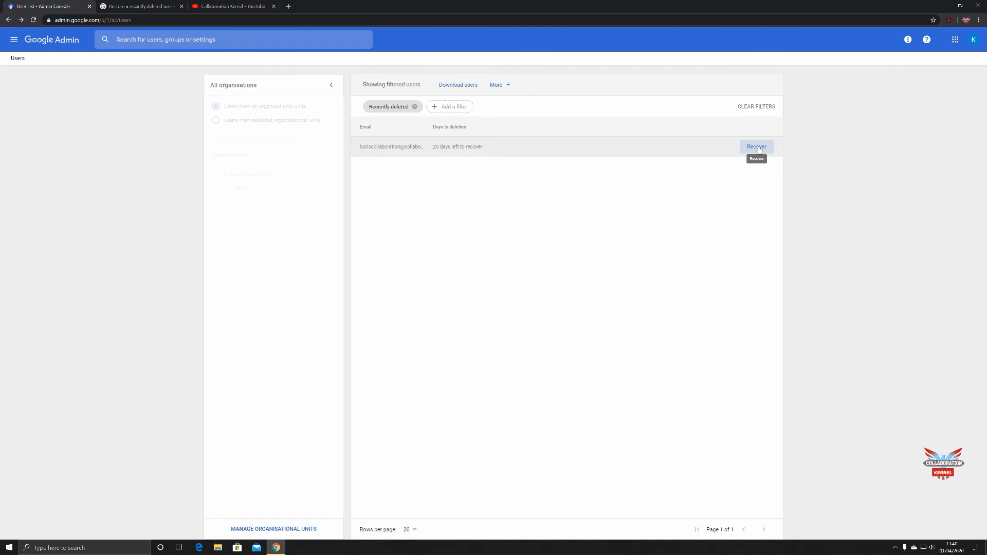
mouse_move(731, 158)
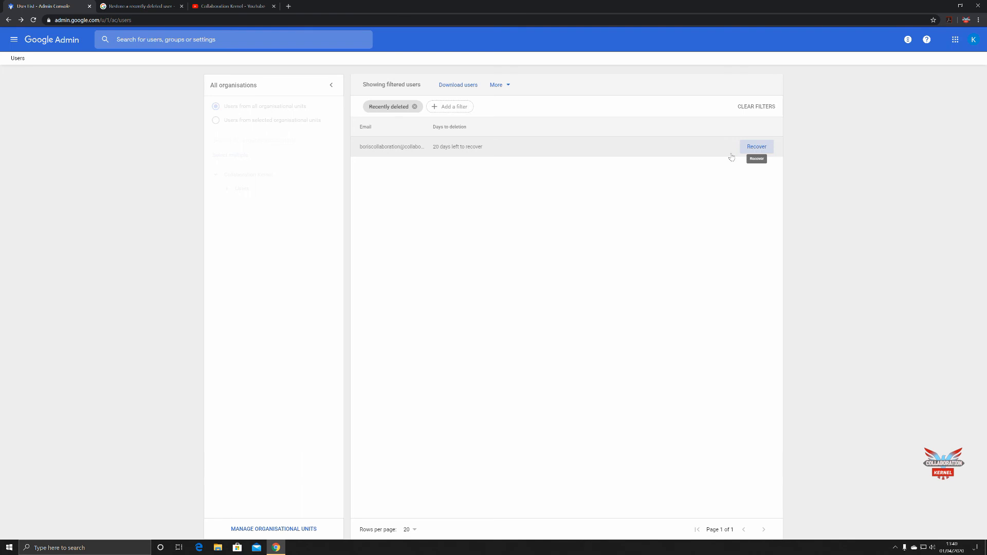
click(498, 86)
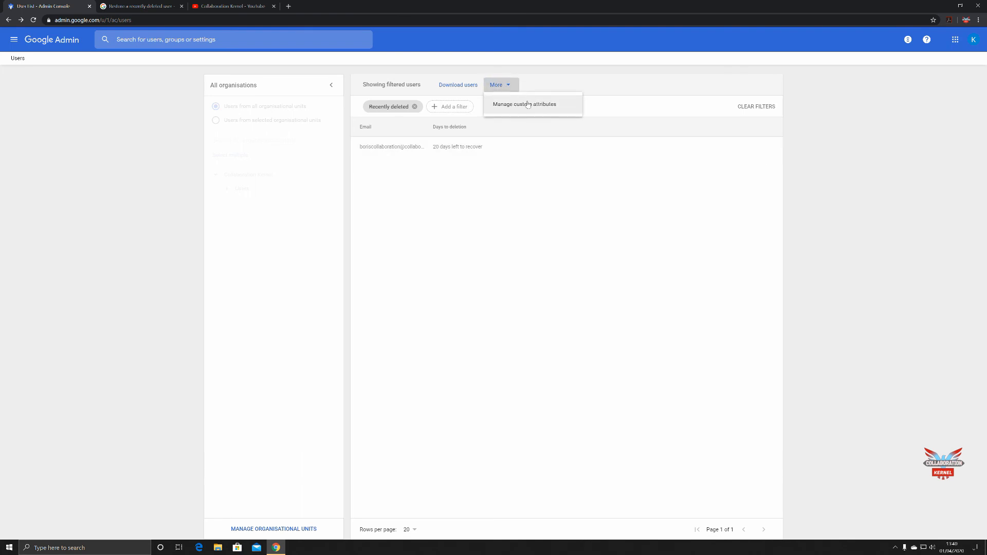
mouse_move(457, 84)
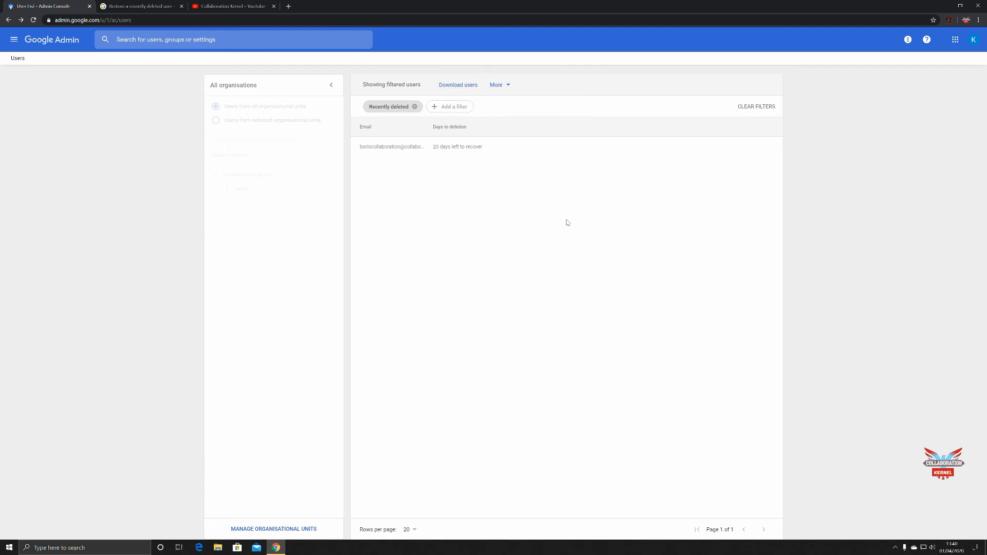
mouse_move(428, 116)
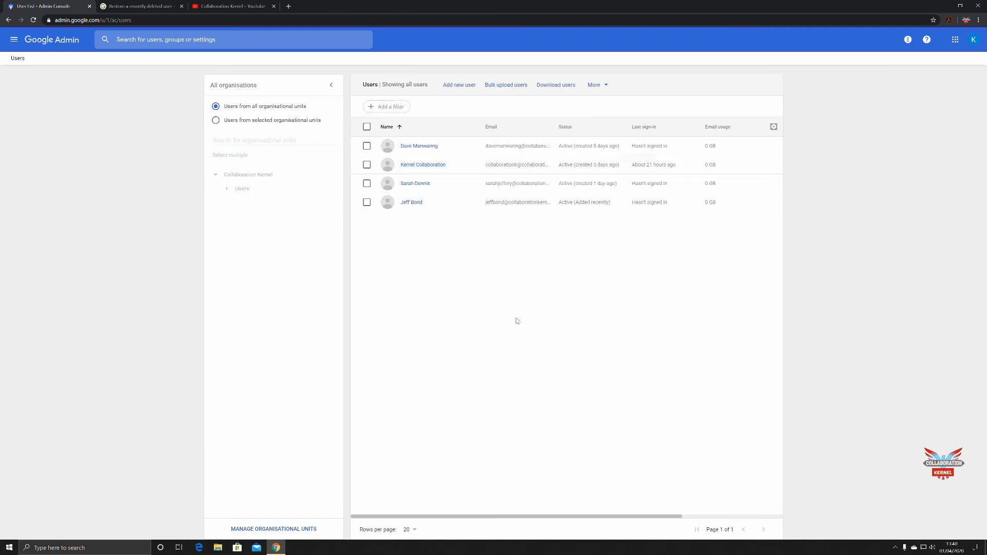
mouse_move(562, 310)
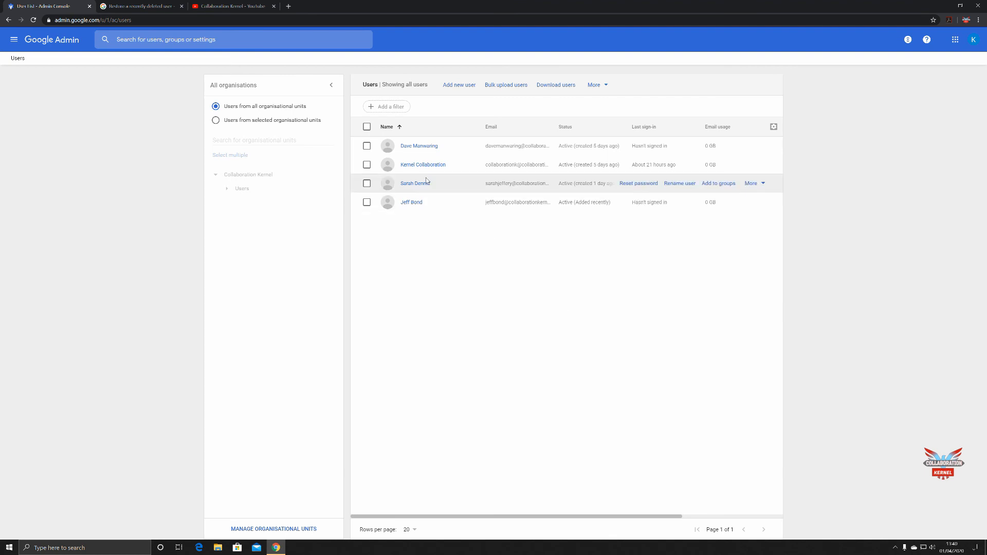
mouse_move(422, 164)
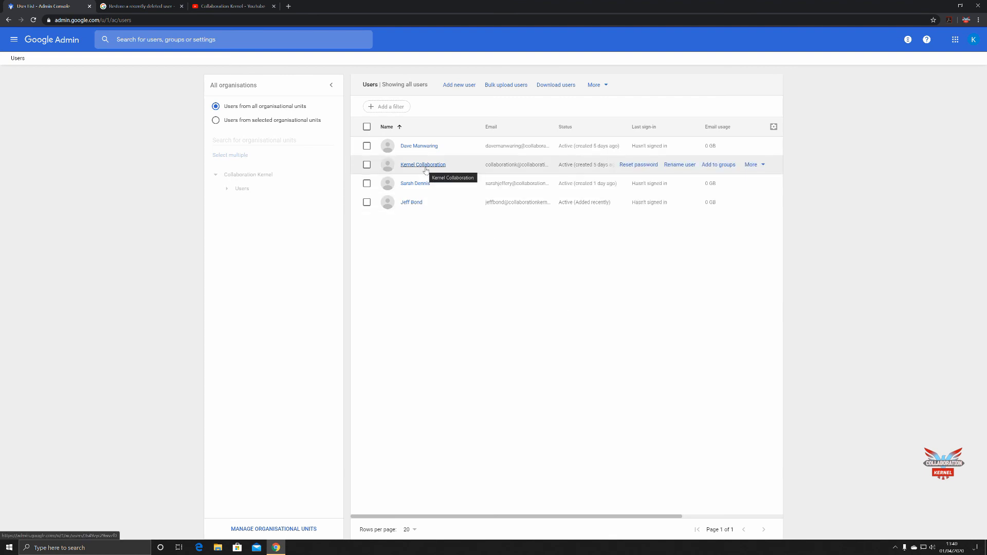